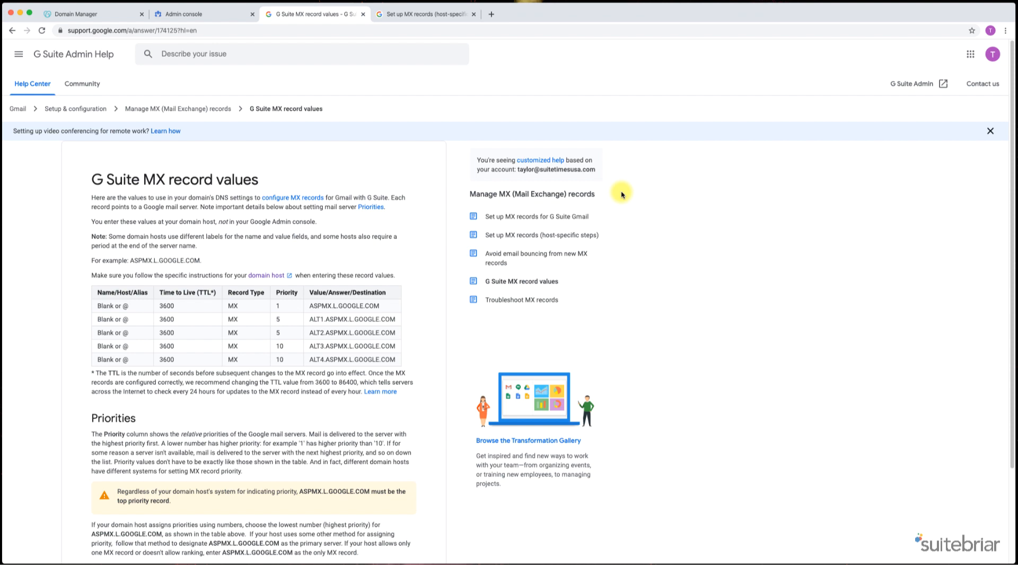
{"action": "mouse_move", "coordinate": [109, 19]}
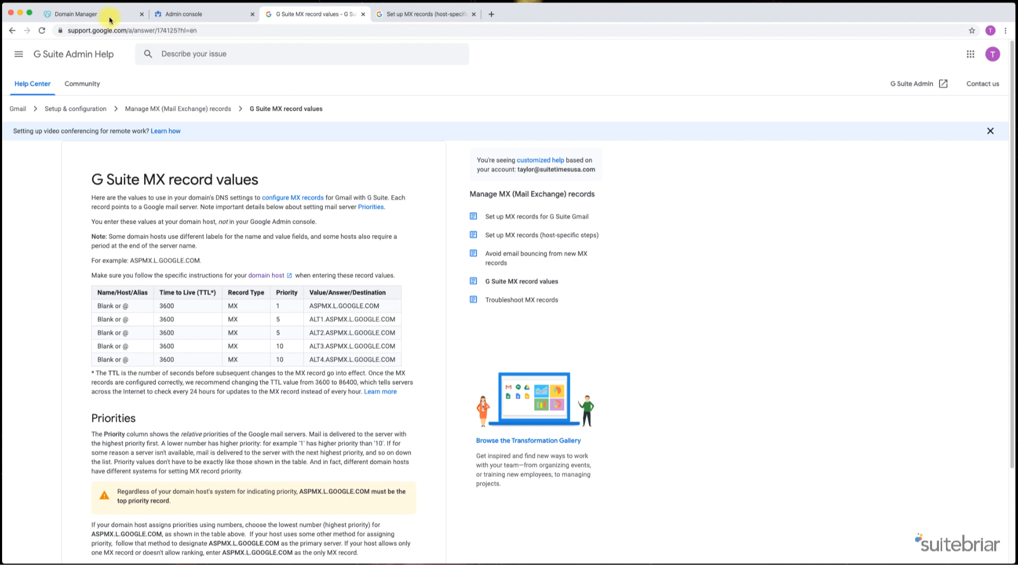
- Switch to GoDaddy Domain Manager and open the DNS options for suitetimesusa.com
{"action": "left_click", "coordinate": [78, 14]}
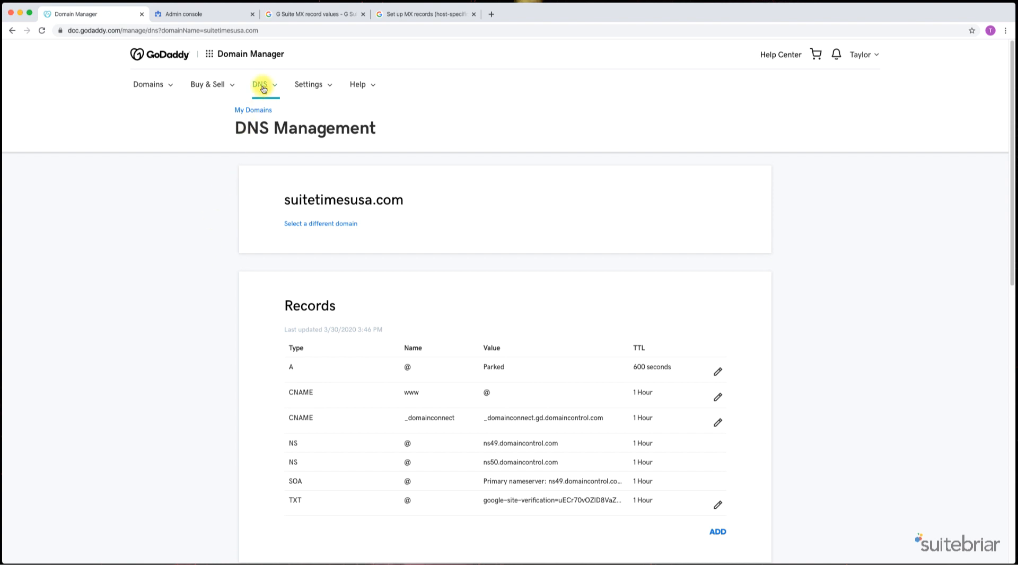
{"action": "left_click", "coordinate": [261, 85]}
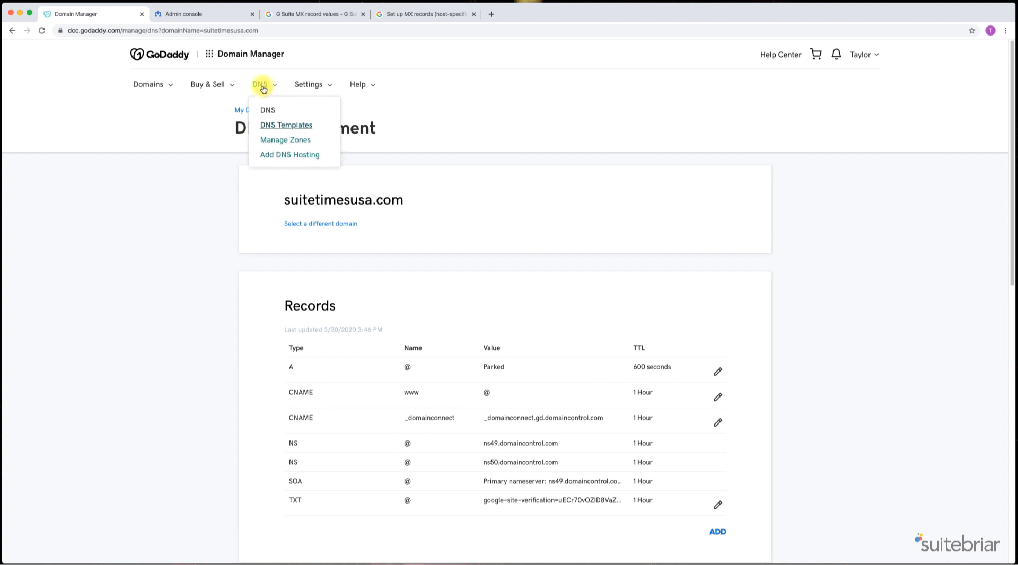
{"action": "mouse_move", "coordinate": [284, 139]}
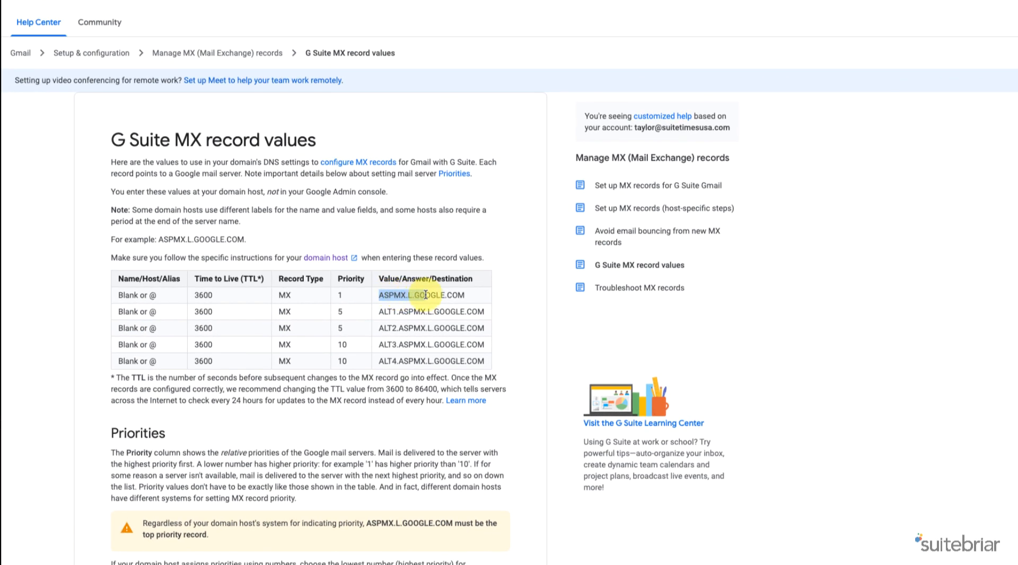
- Copy the primary mail server value ASPMX.L.GOOGLE.COM from the G Suite help table
{"action": "right_click", "coordinate": [420, 296]}
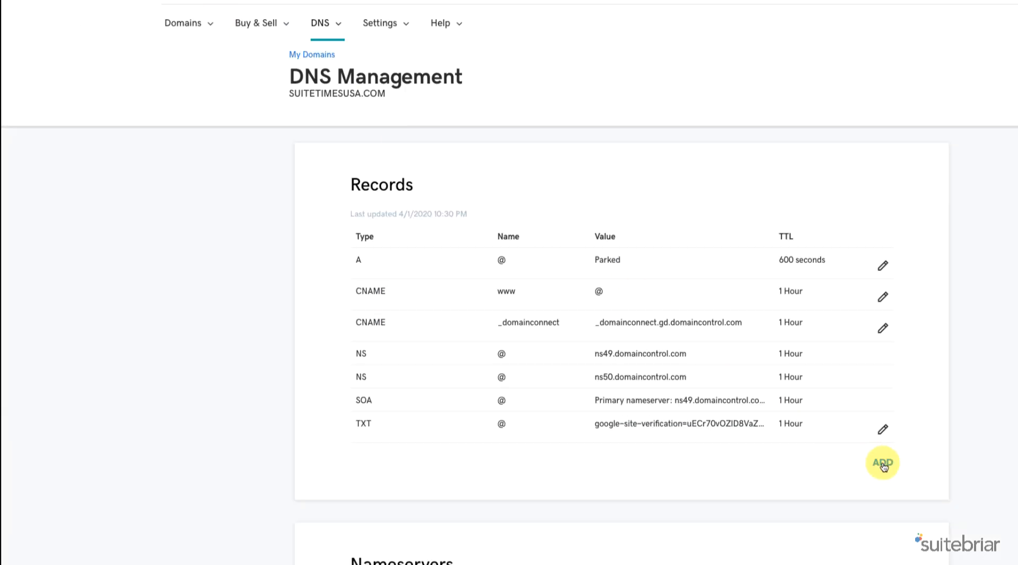
- Create an MX record with host @, pointing to ASPMX.L.GOOGLE.COM, priority 1
{"action": "left_click", "coordinate": [882, 463]}
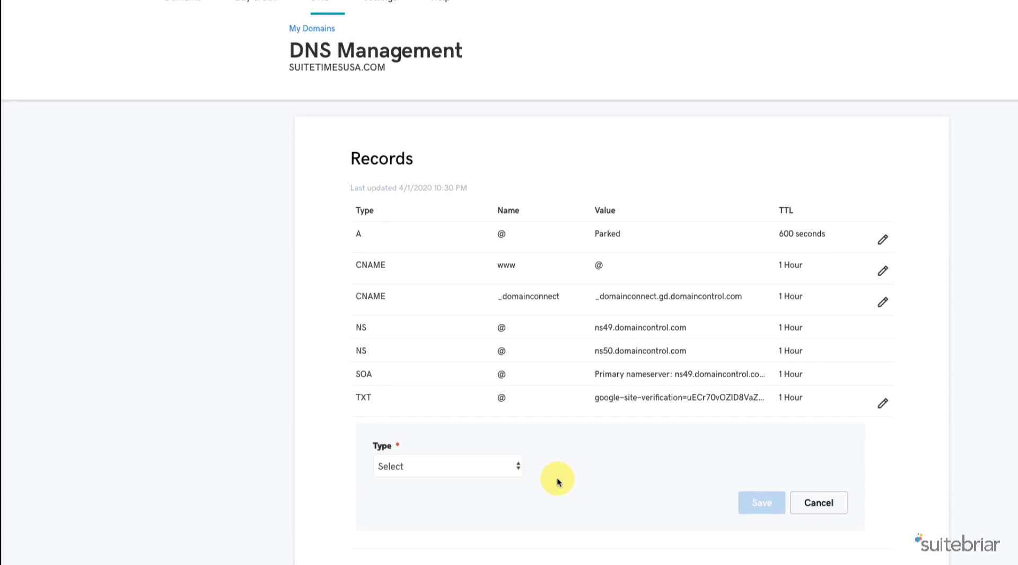
{"action": "left_click", "coordinate": [447, 466]}
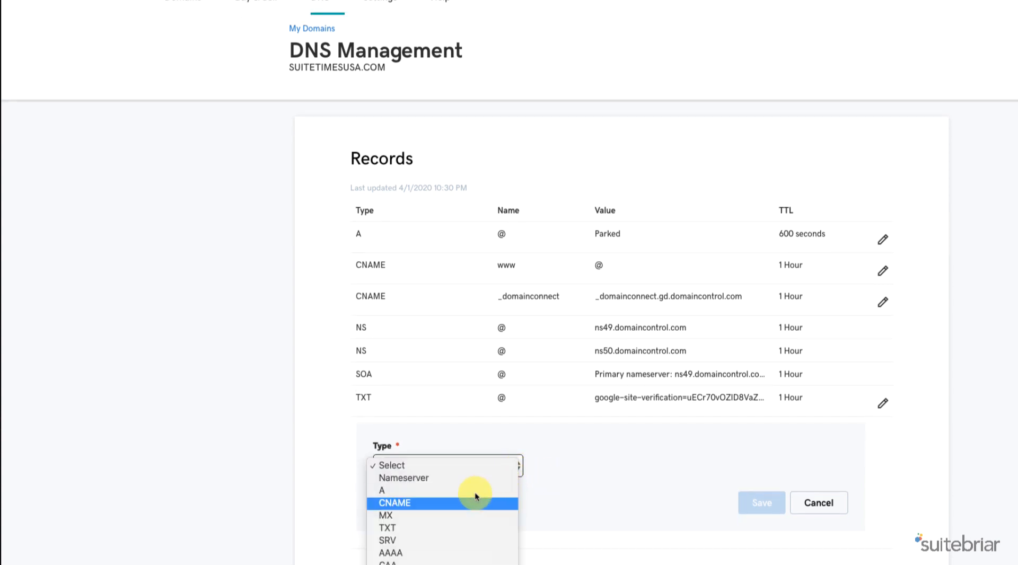
{"action": "left_click", "coordinate": [385, 515]}
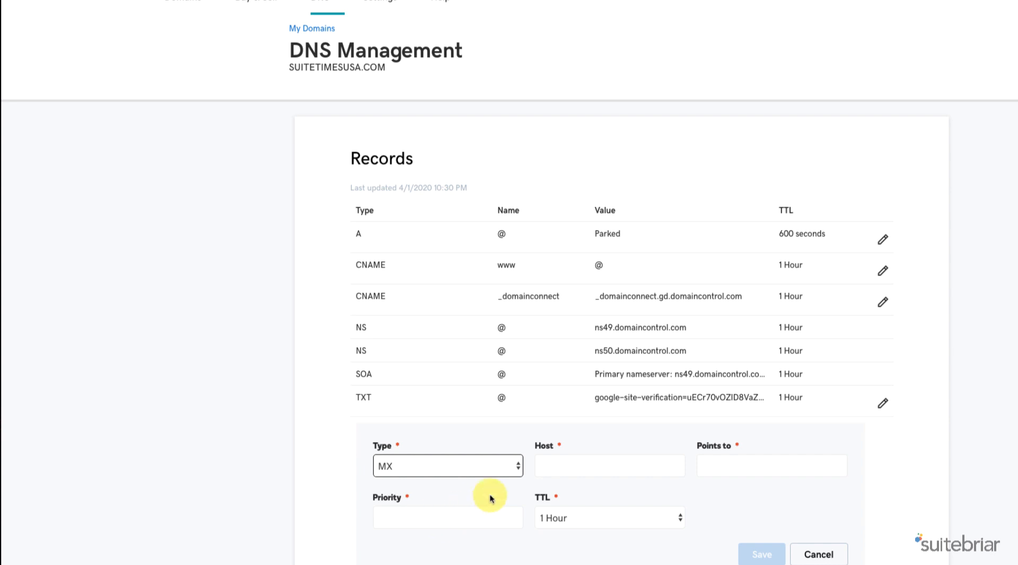
{"action": "left_click", "coordinate": [609, 465]}
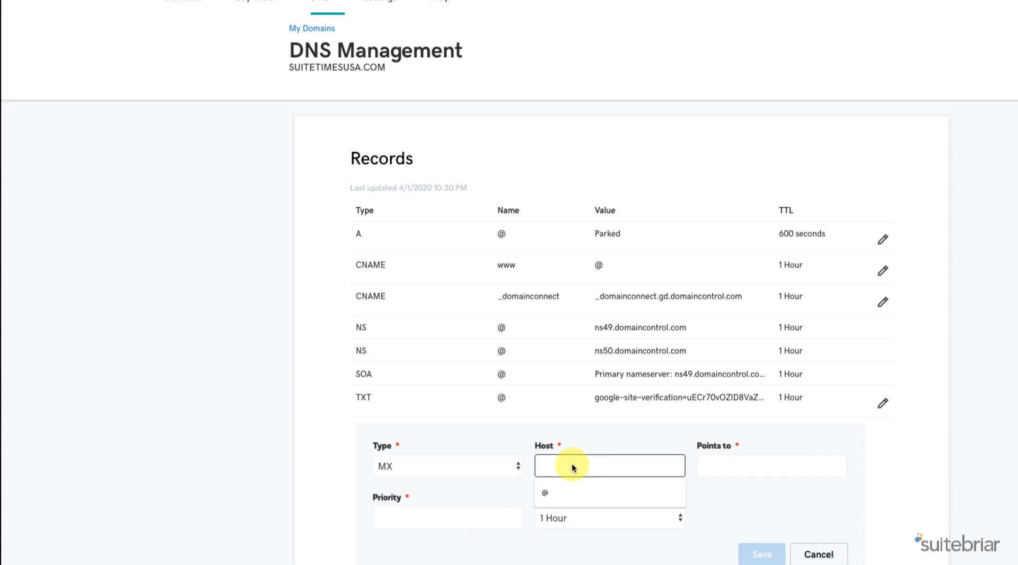
{"action": "left_click", "coordinate": [546, 493]}
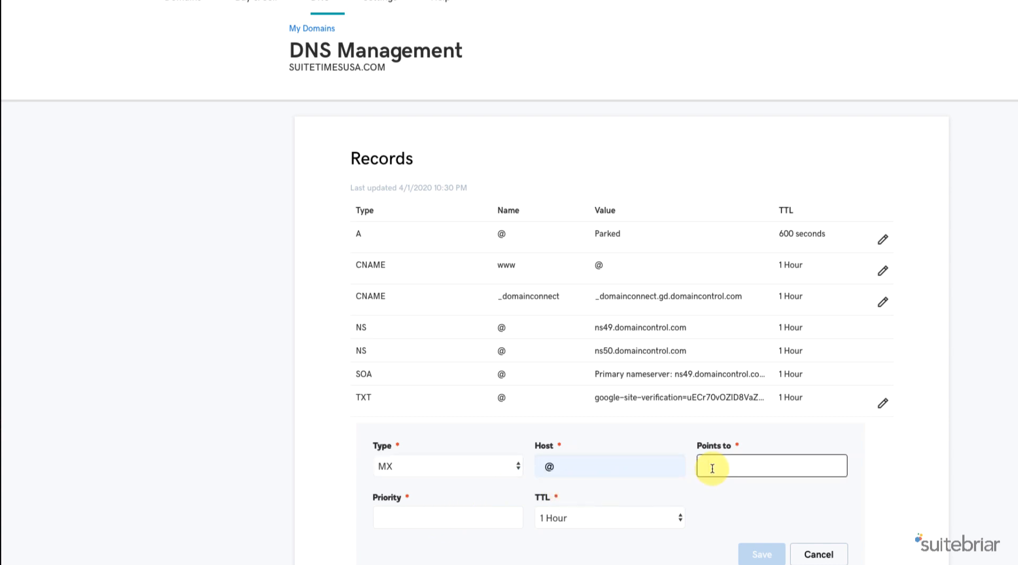
{"action": "type", "text": "ASPMX.L.GOOGLE.COM"}
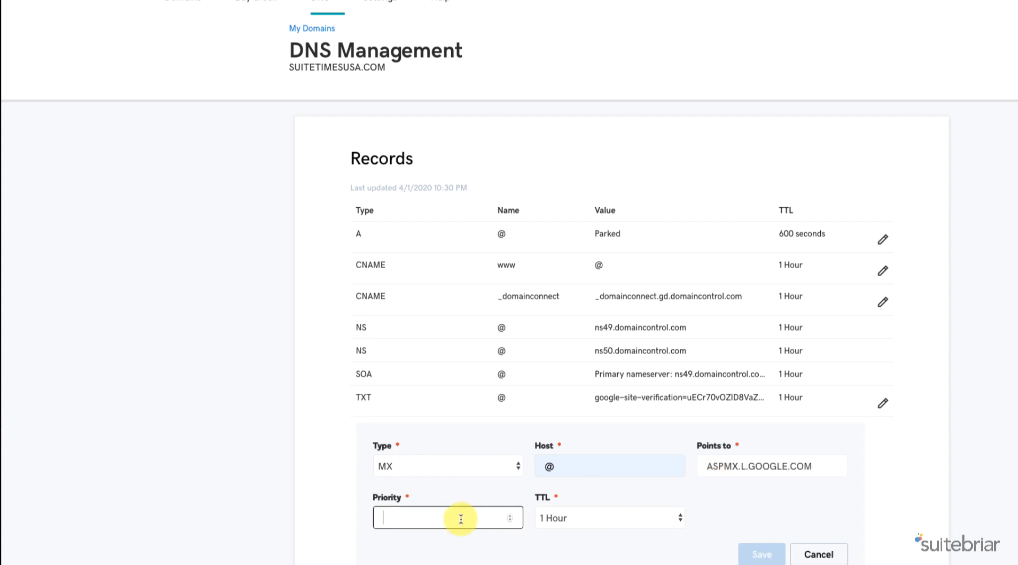
{"action": "type", "text": "1"}
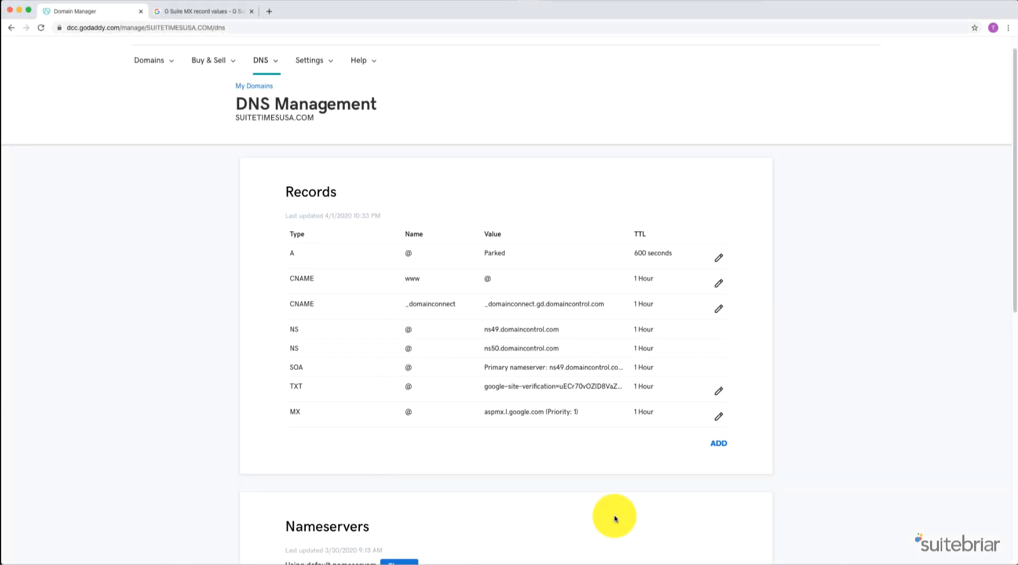
{"action": "mouse_move", "coordinate": [294, 104]}
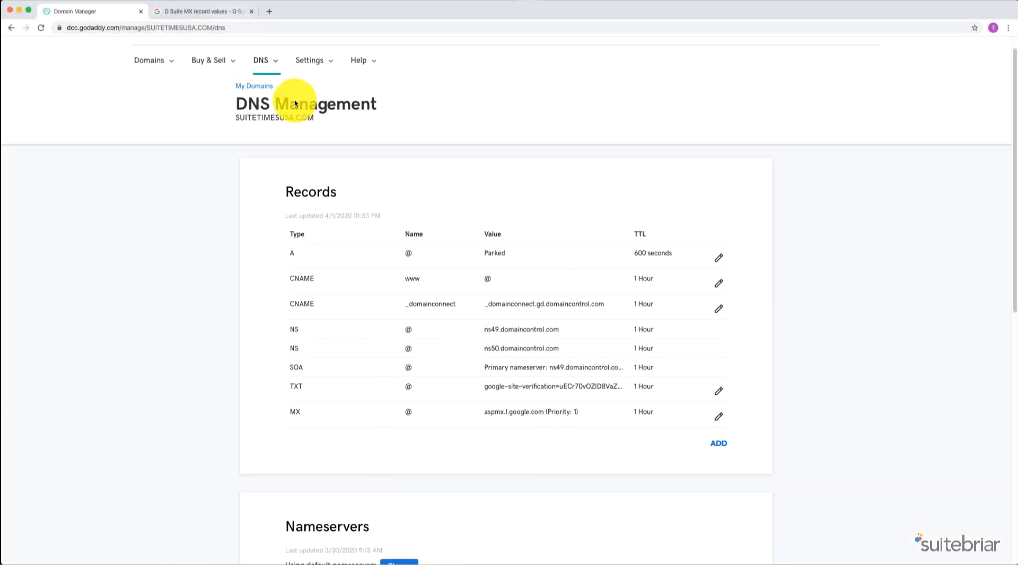
- Copy ALT1.ASPMX.L.GOOGLE.COM and add it as an MX record with priority 5
{"action": "left_click", "coordinate": [202, 11]}
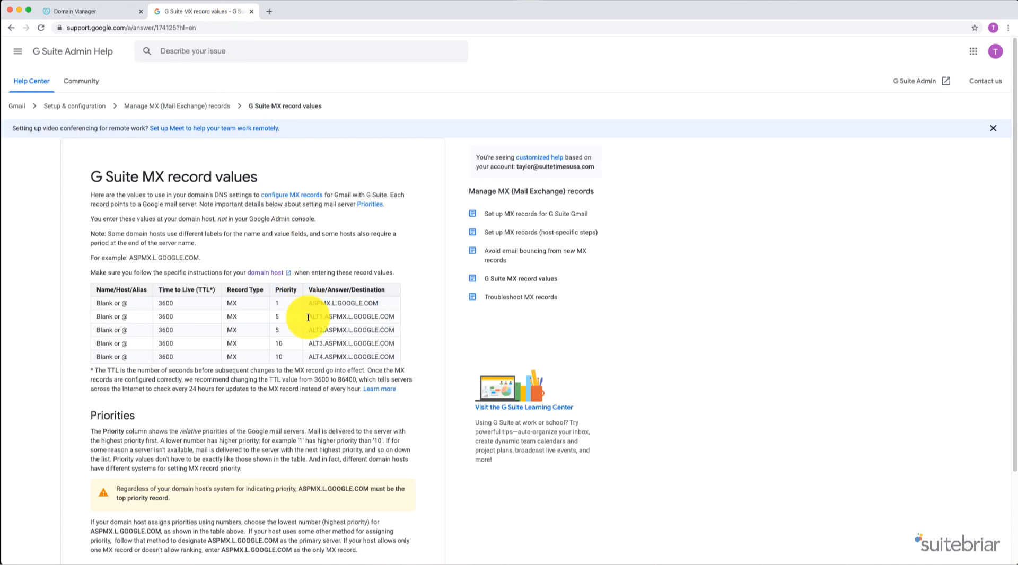
{"action": "right_click", "coordinate": [342, 317]}
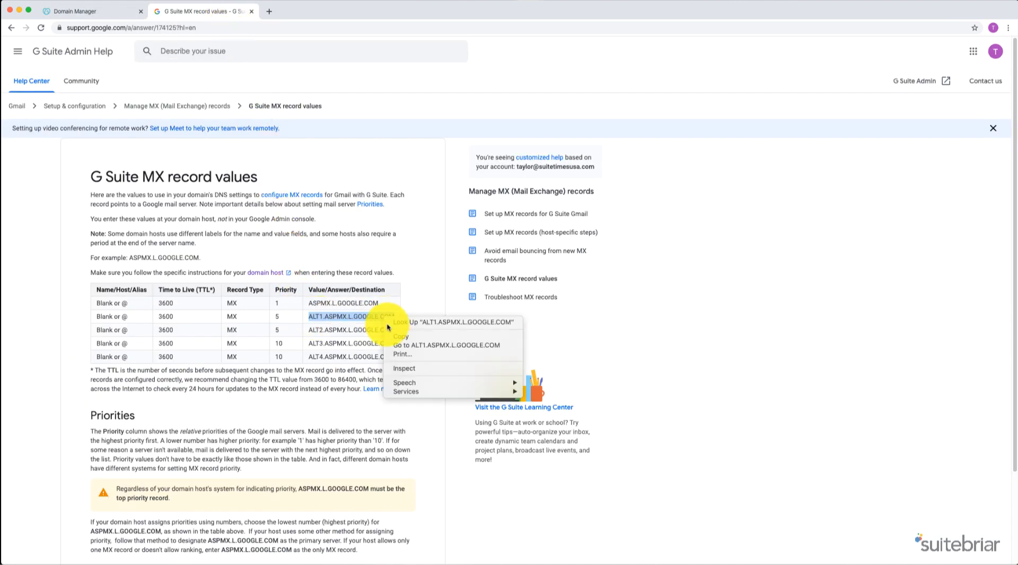
{"action": "left_click", "coordinate": [91, 11]}
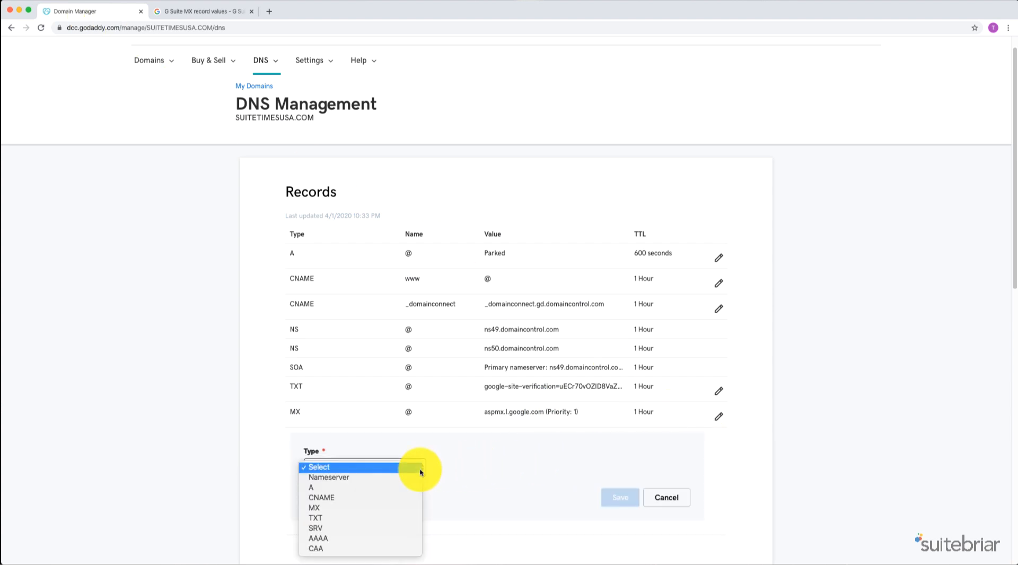
{"action": "left_click", "coordinate": [313, 508]}
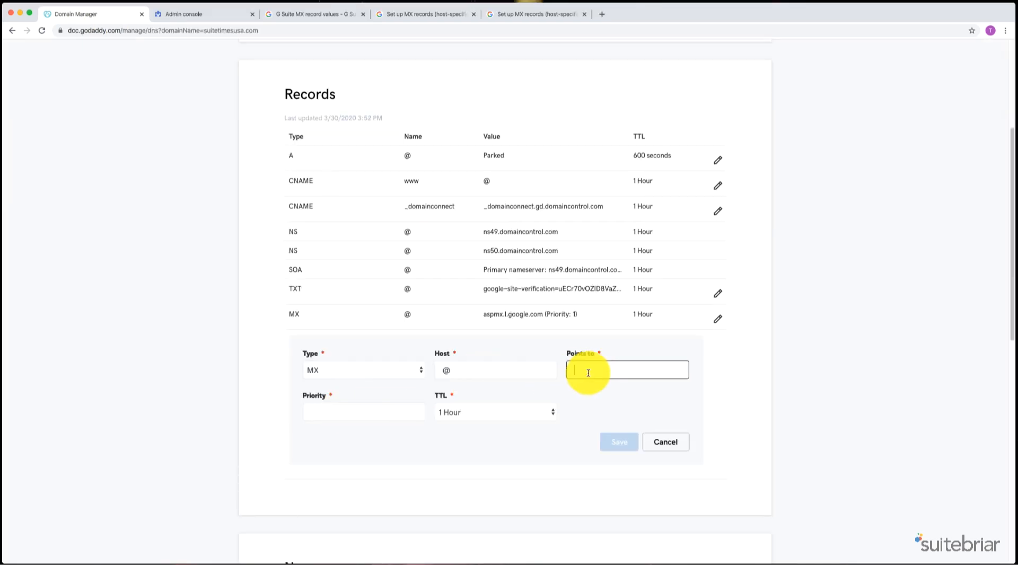
{"action": "left_click", "coordinate": [315, 14]}
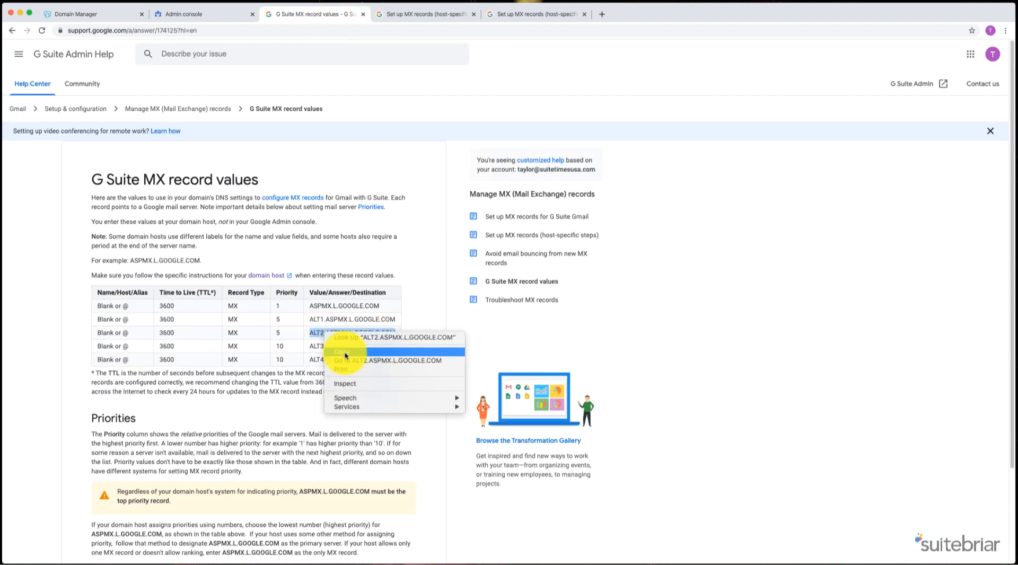
- Add MX records for ALT2 (priority 5), ALT3 and ALT4 (priority 10)
{"action": "left_click", "coordinate": [90, 14]}
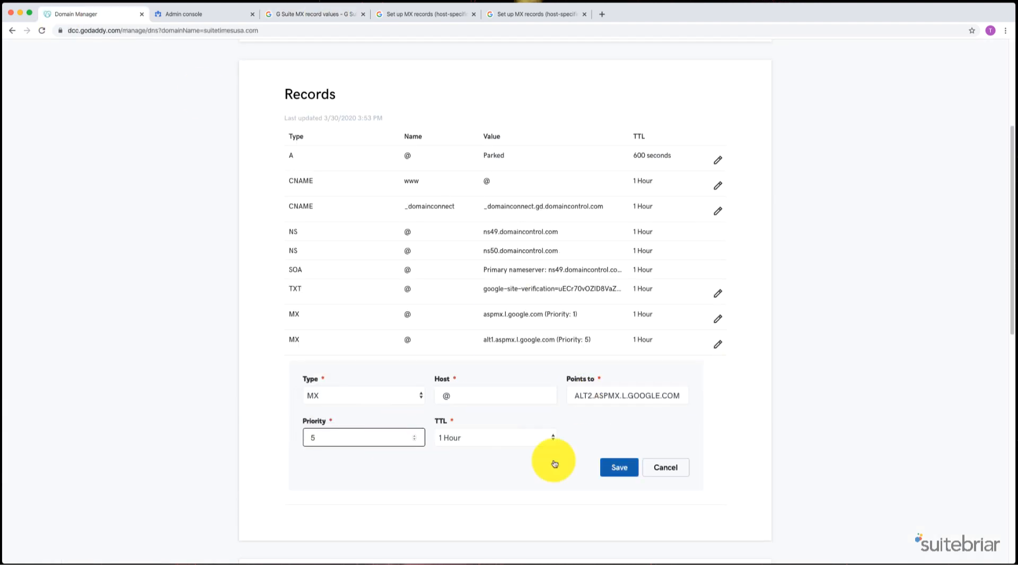
{"action": "left_click", "coordinate": [617, 467]}
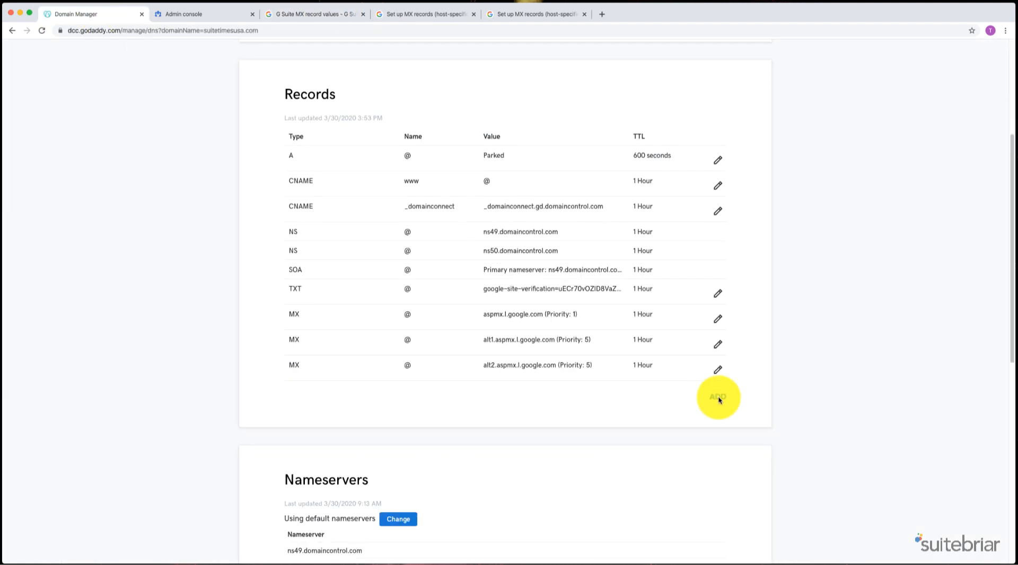
{"action": "left_click", "coordinate": [717, 397]}
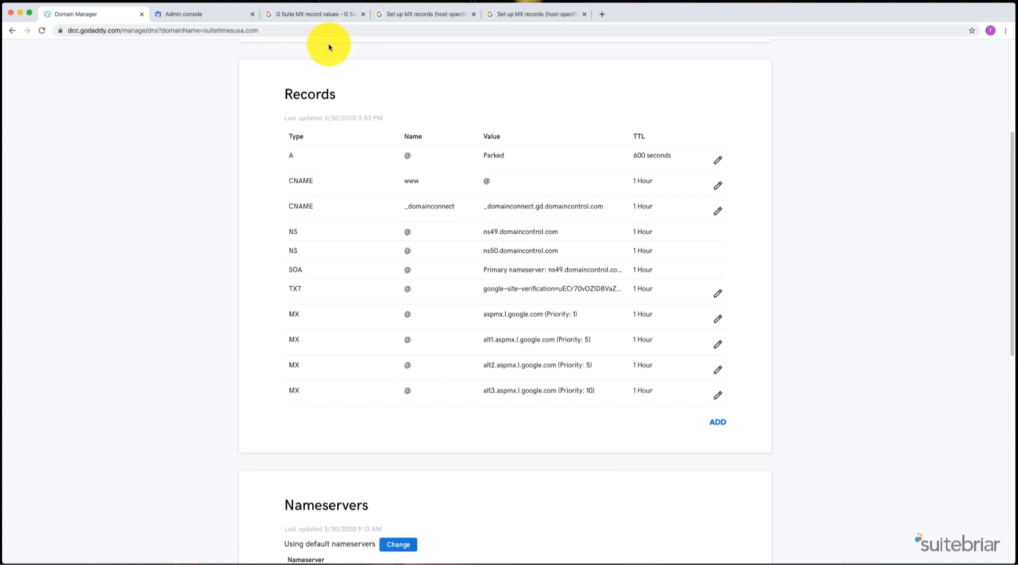
{"action": "left_click", "coordinate": [718, 422]}
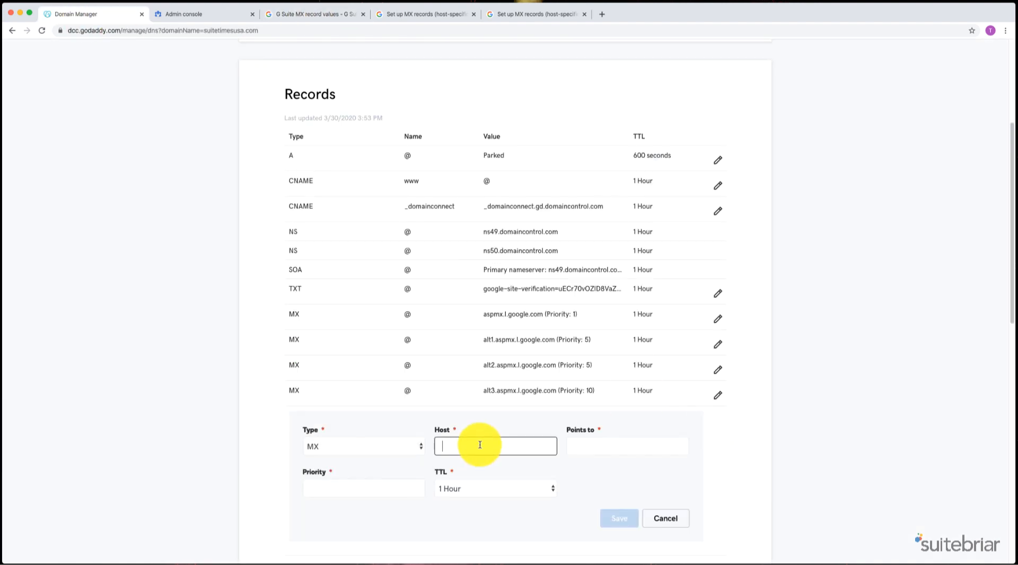
{"action": "left_click", "coordinate": [618, 519]}
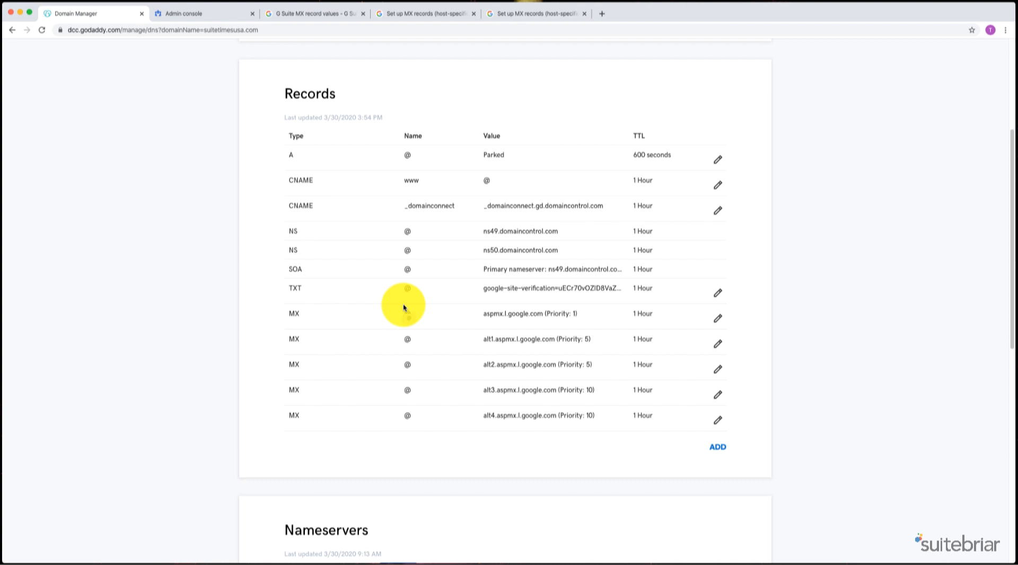